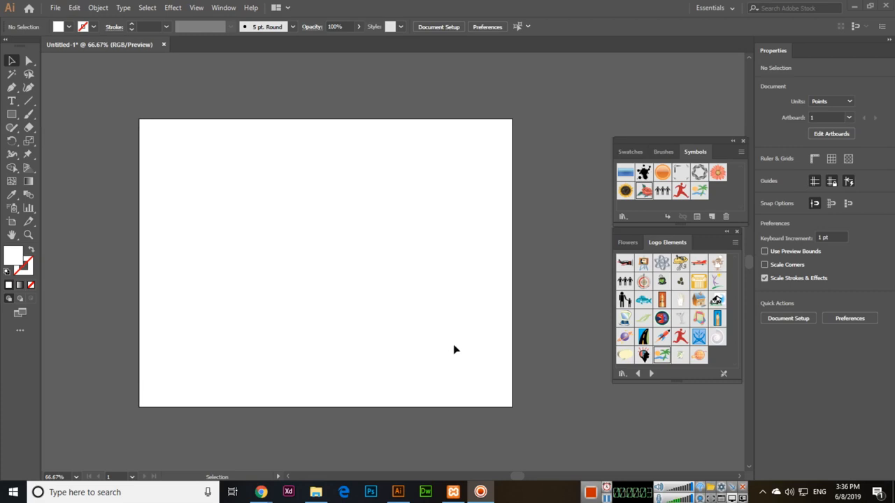
# - Reveal the symbol tools group in the toolbar to access the sunflower symbol tools
pyautogui.click(12, 208)
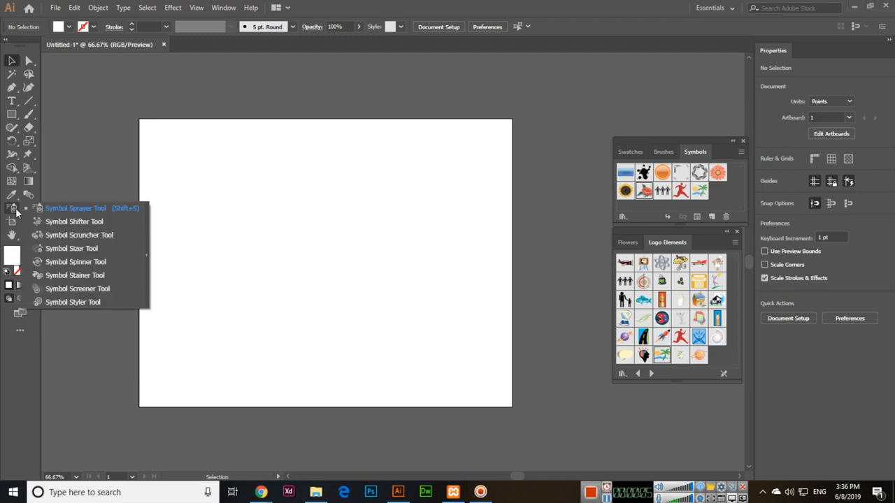
pyautogui.moveTo(76, 221)
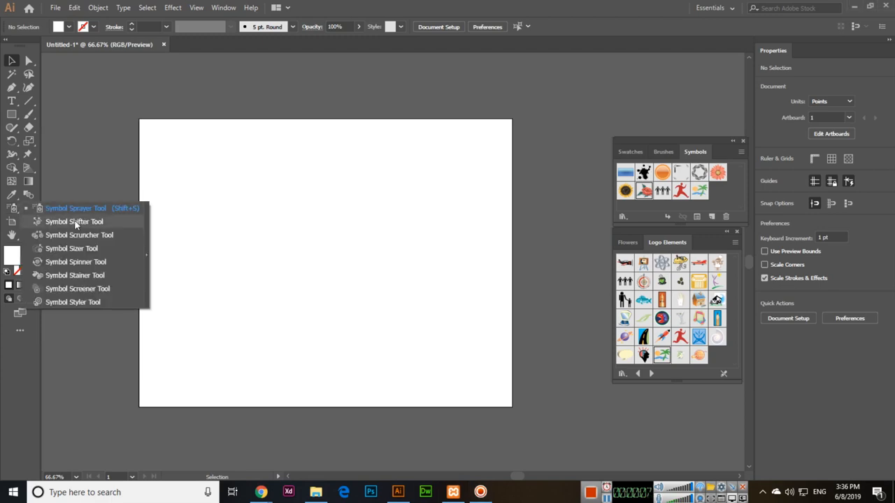
pyautogui.moveTo(58, 196)
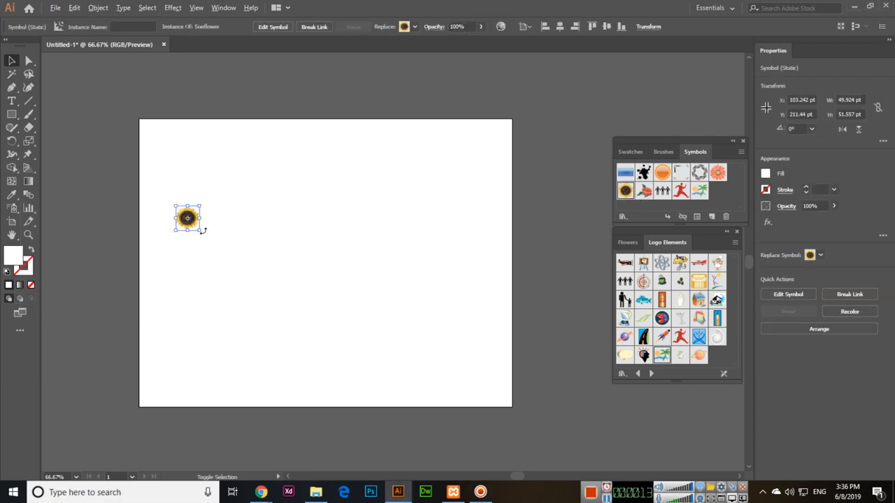
# - Enlarge the sunflower, move it lower left, and Alt-drag copies into a row of four
pyautogui.moveTo(201, 232); pyautogui.dragTo(230, 266)
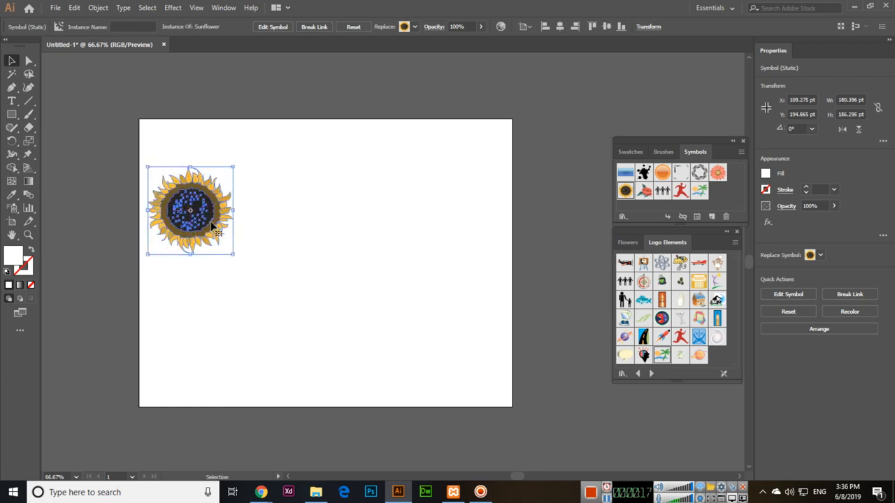
pyautogui.moveTo(190, 209); pyautogui.dragTo(184, 252)
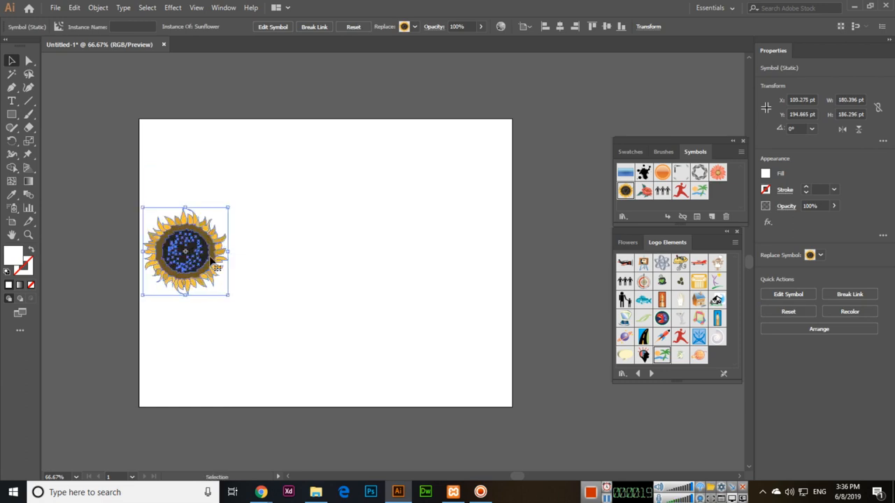
pyautogui.moveTo(184, 251); pyautogui.dragTo(227, 248)
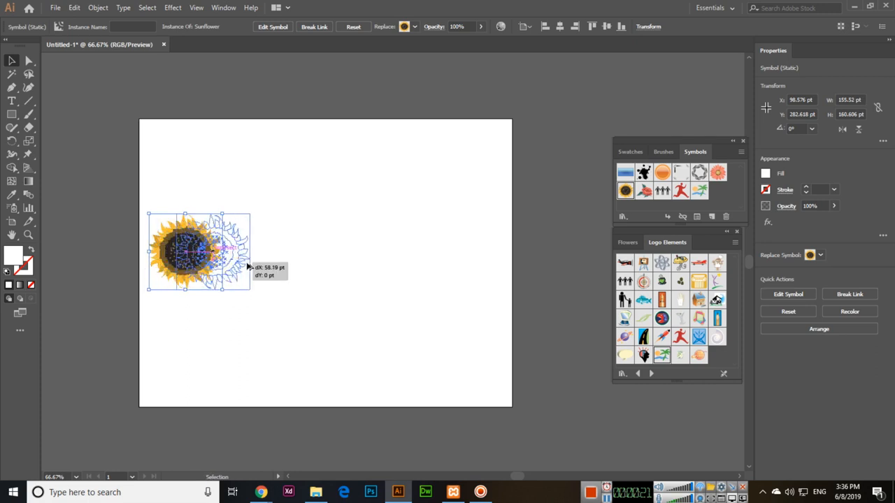
pyautogui.moveTo(198, 252); pyautogui.dragTo(278, 251)
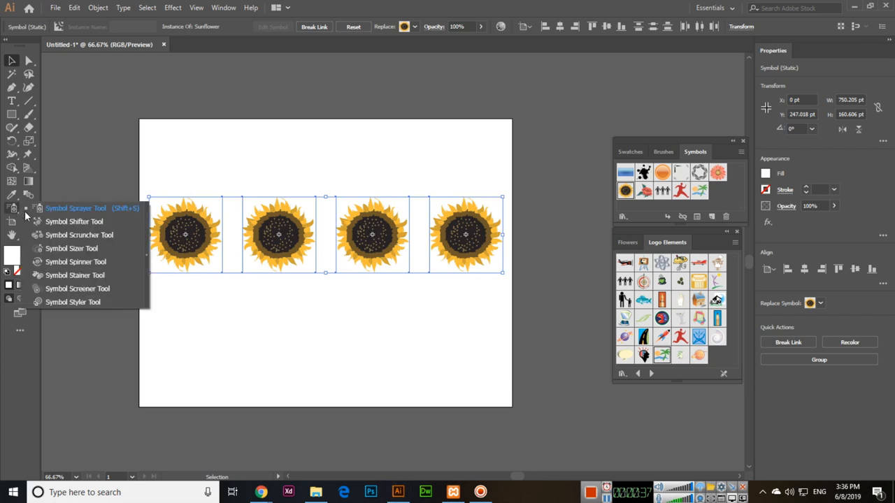
# - Use the Symbol Shifter tool to nudge the sunflowers into staggered heights
pyautogui.click(74, 221)
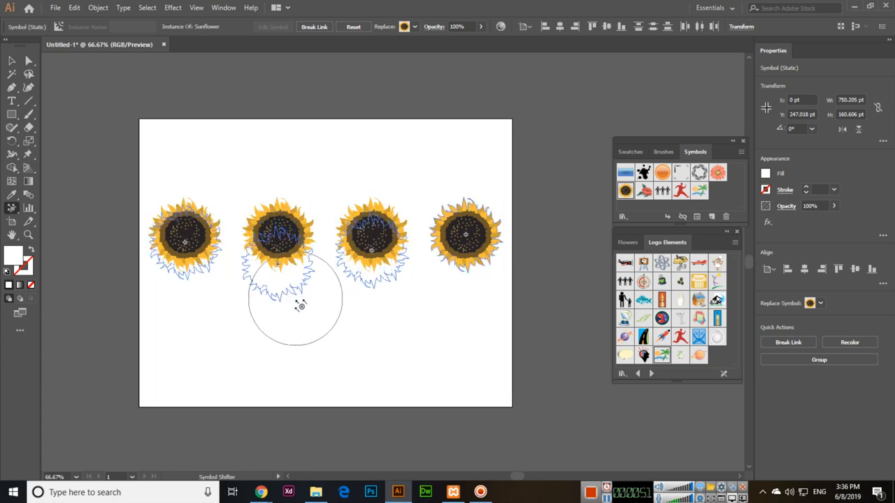
pyautogui.moveTo(297, 301); pyautogui.dragTo(308, 353)
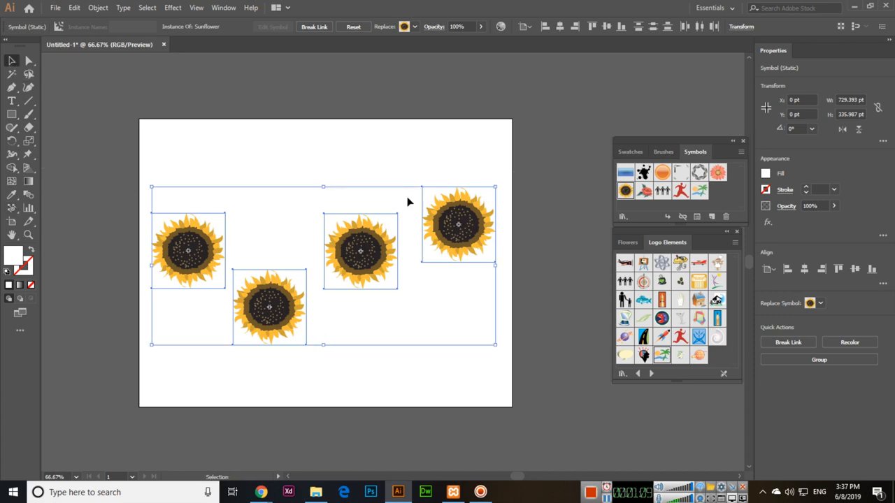
pyautogui.moveTo(347, 161)
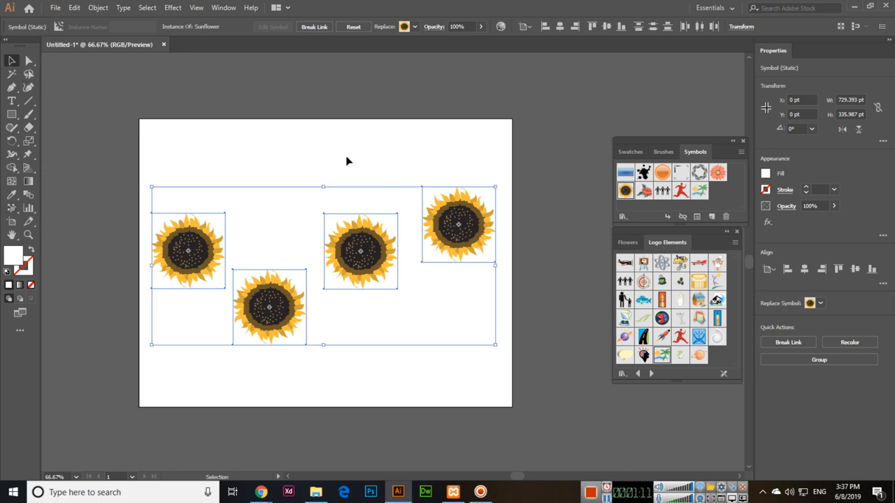